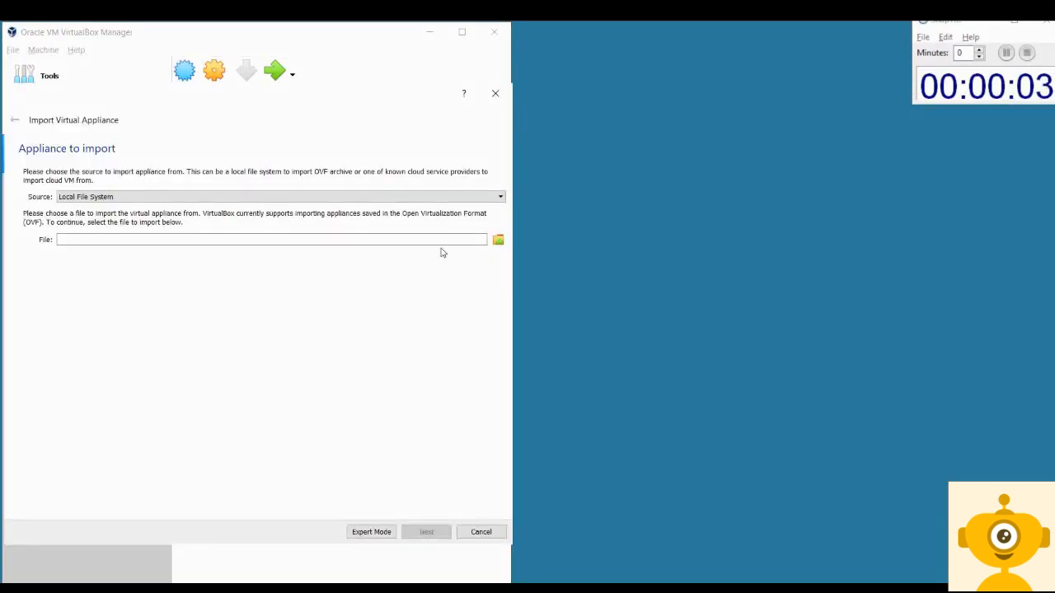
# Import the LoadMaster VLM OVF appliance into VirtualBox as a new powered-off machine
pyautogui.click(498, 239)
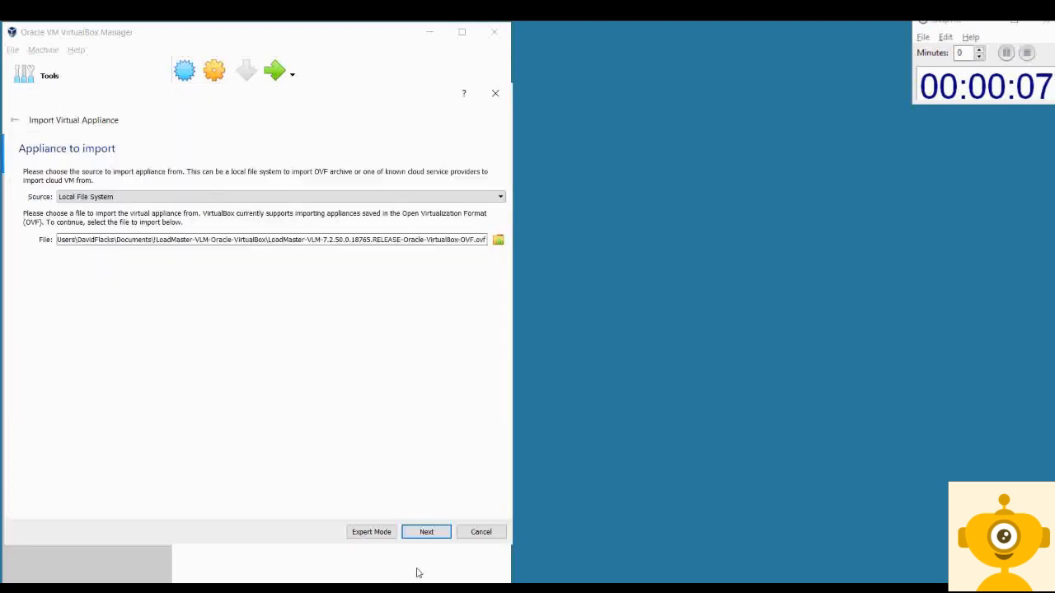
pyautogui.click(426, 532)
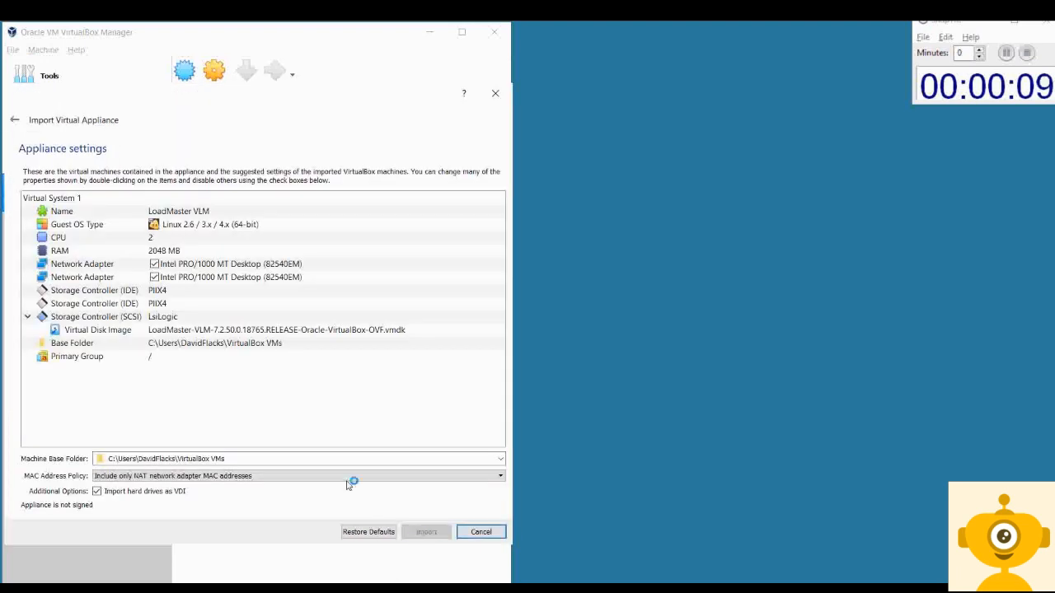
pyautogui.click(426, 531)
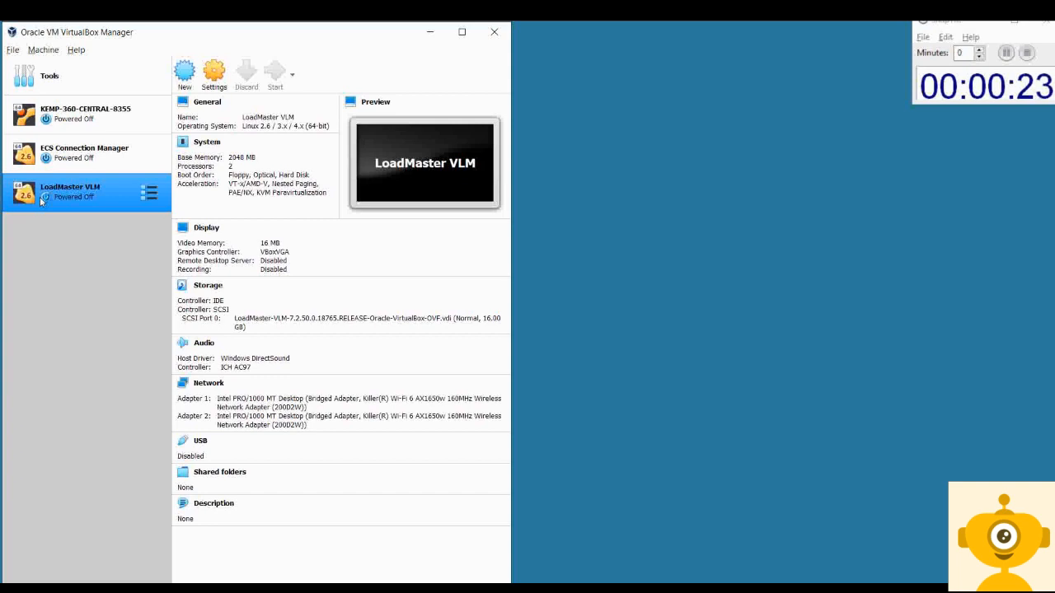
pyautogui.click(275, 74)
pyautogui.write('https://192.168.1.130')
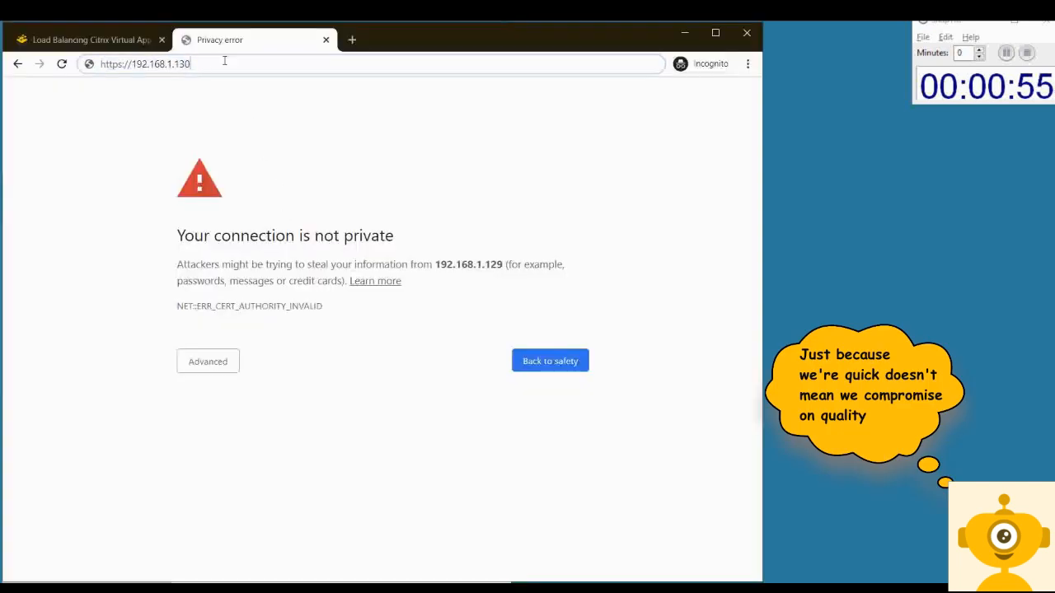
# Load the LoadMaster web UI at 192.168.1.130, retrying until the EULA page appears
pyautogui.press('Return')
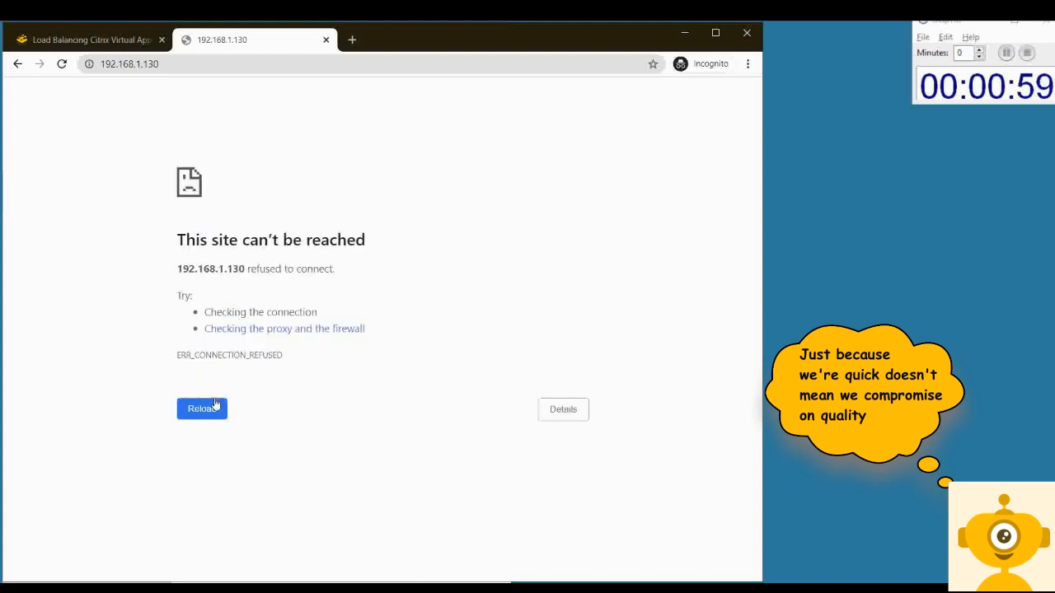
pyautogui.click(202, 409)
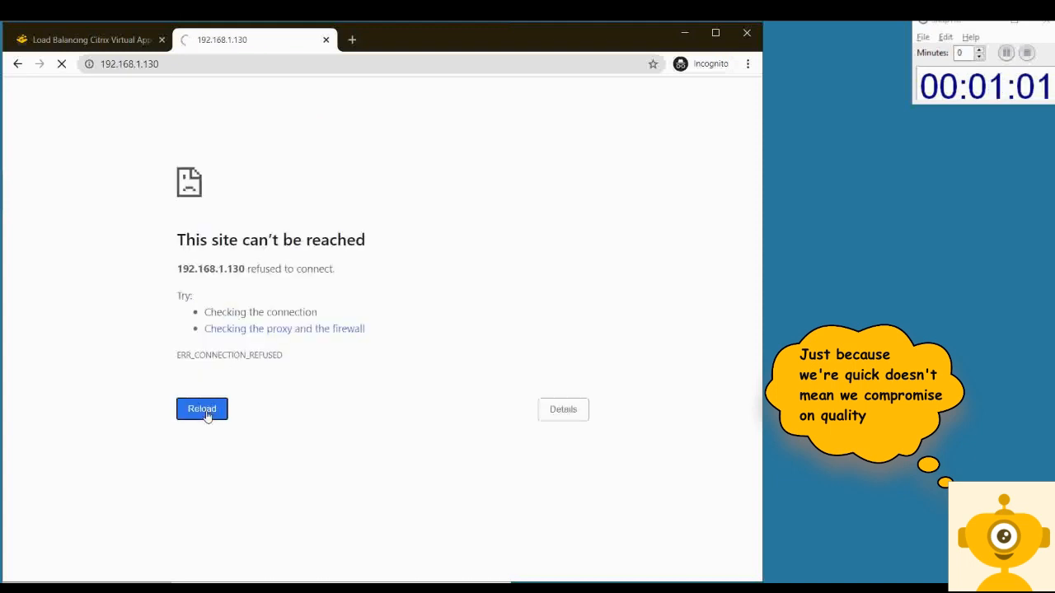
pyautogui.click(202, 409)
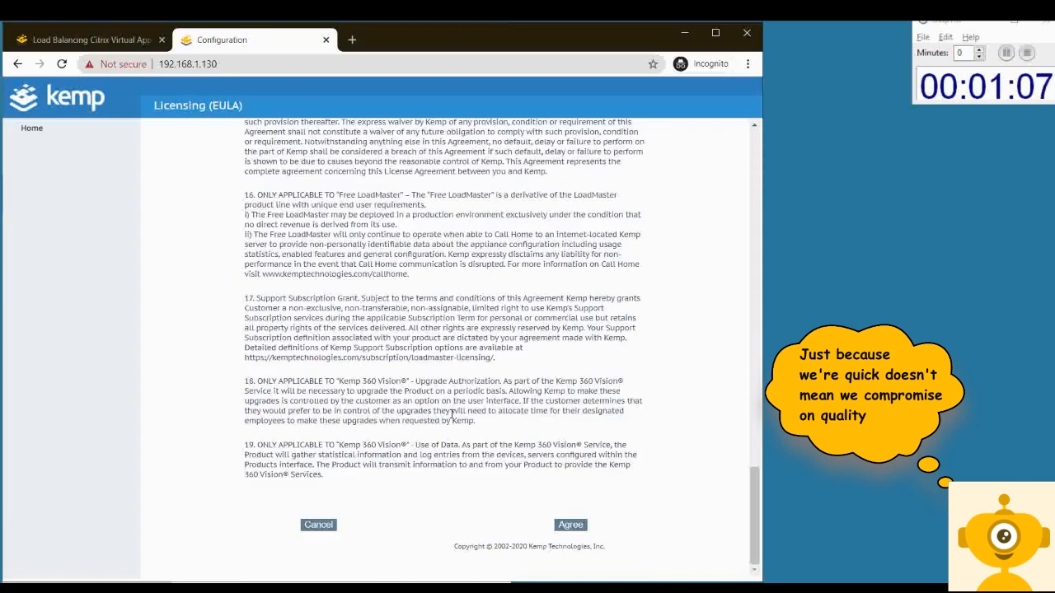
# Accept the EULA, license the appliance online, set the admin password and enter username bal
pyautogui.click(570, 525)
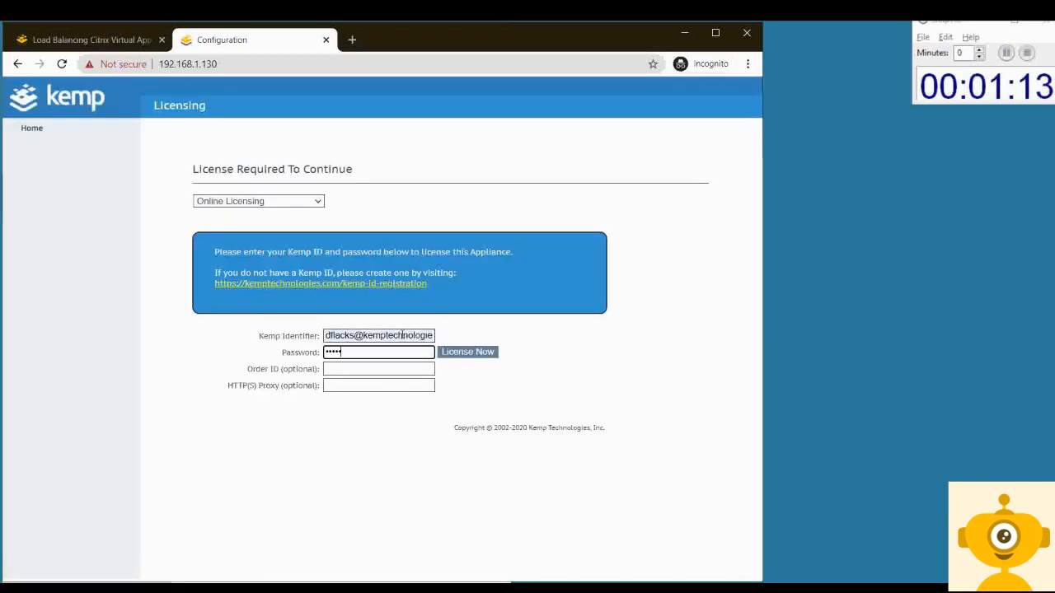
pyautogui.click(467, 351)
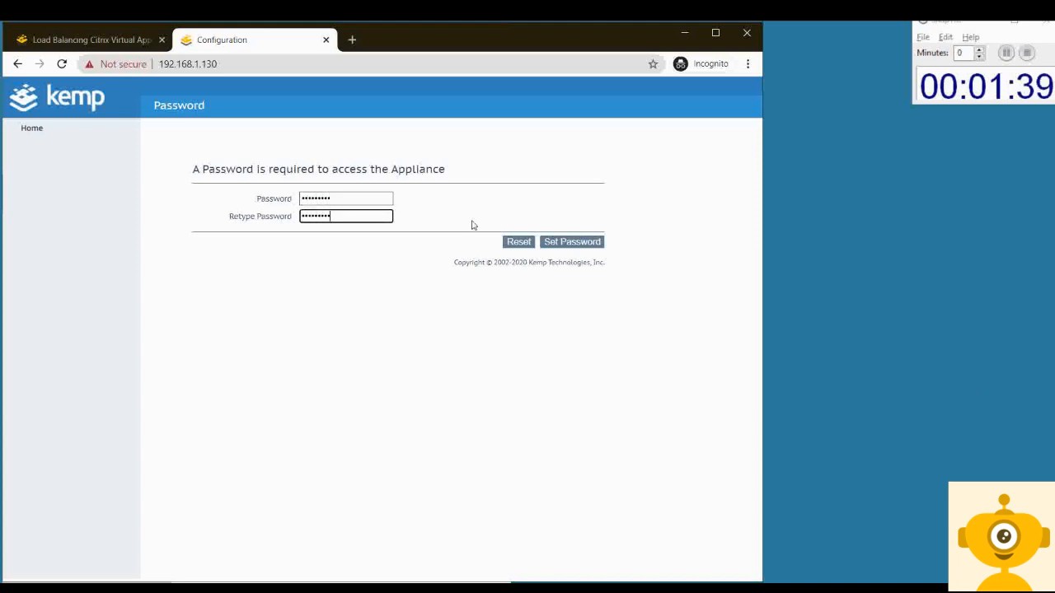
pyautogui.click(572, 242)
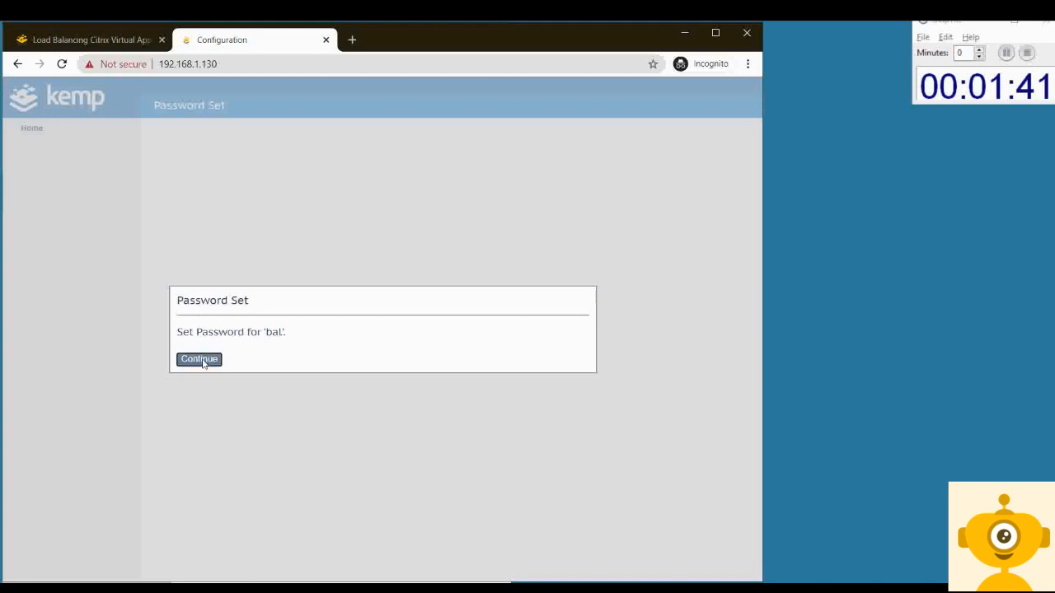
pyautogui.click(199, 359)
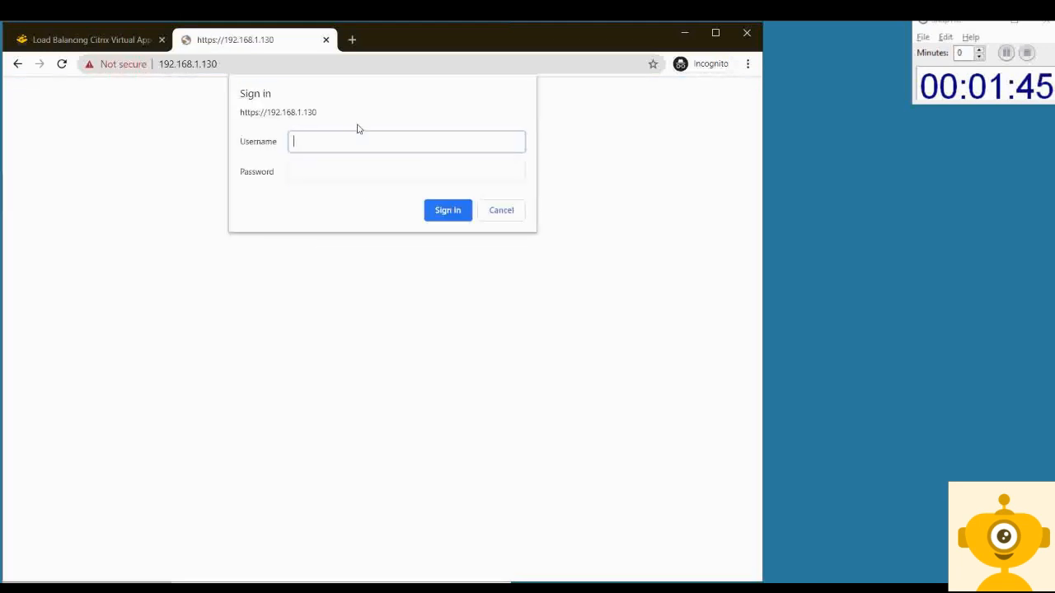
pyautogui.write('bal')
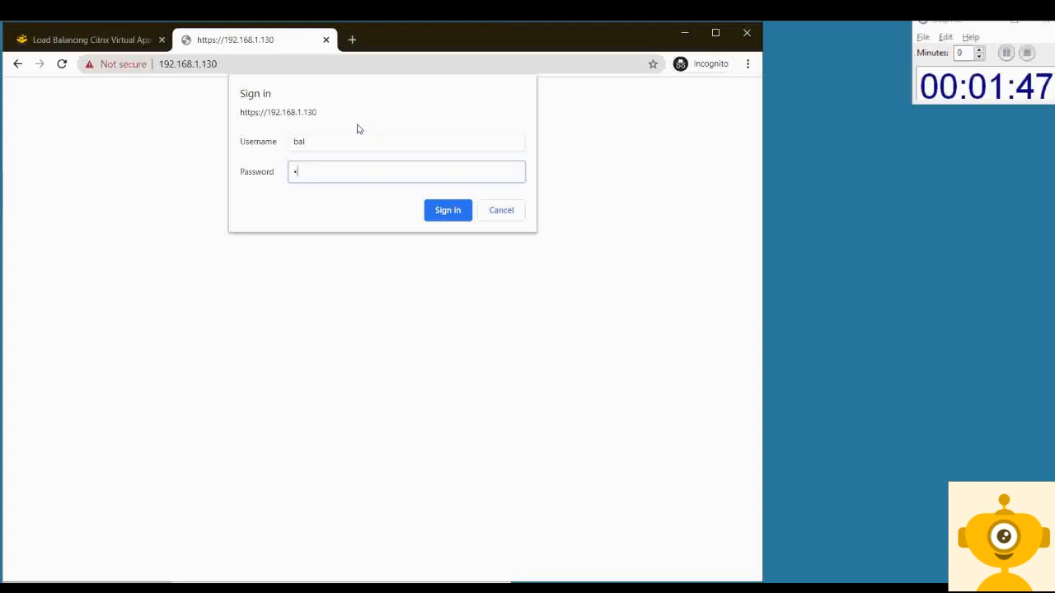
# Submit the sign-in credentials to reach the LoadMaster login page
pyautogui.click(447, 209)
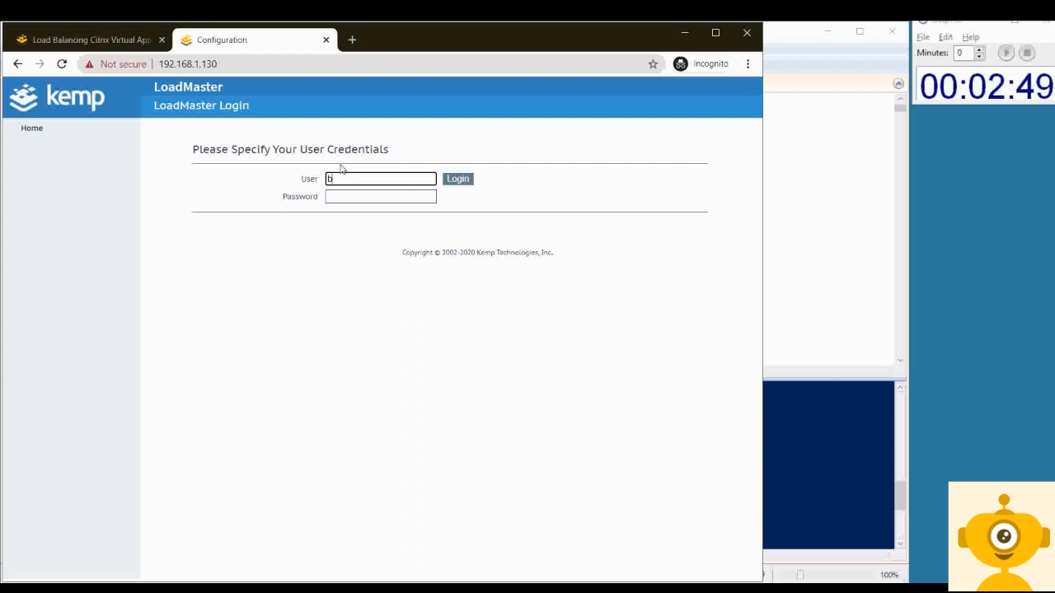
# Log in to the LoadMaster as bal and dismiss the license expiry notice
pyautogui.write('bal')
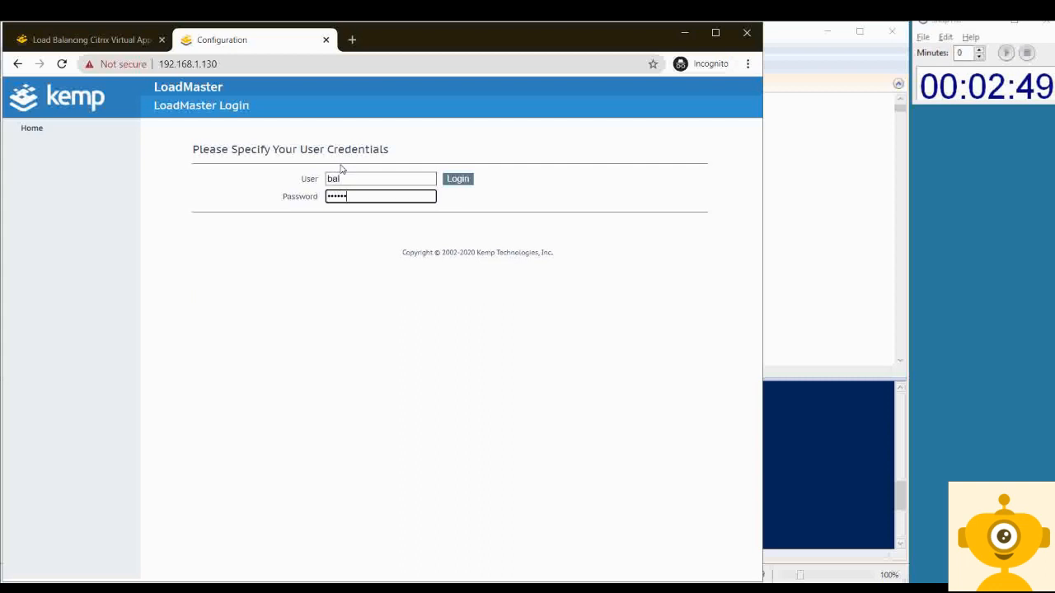
pyautogui.click(457, 178)
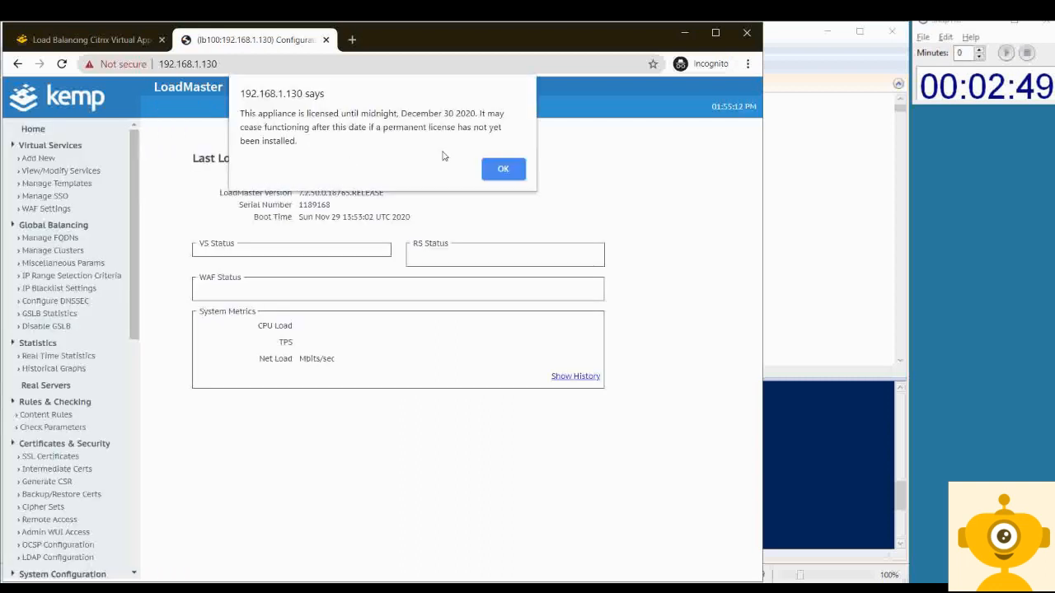
pyautogui.click(503, 169)
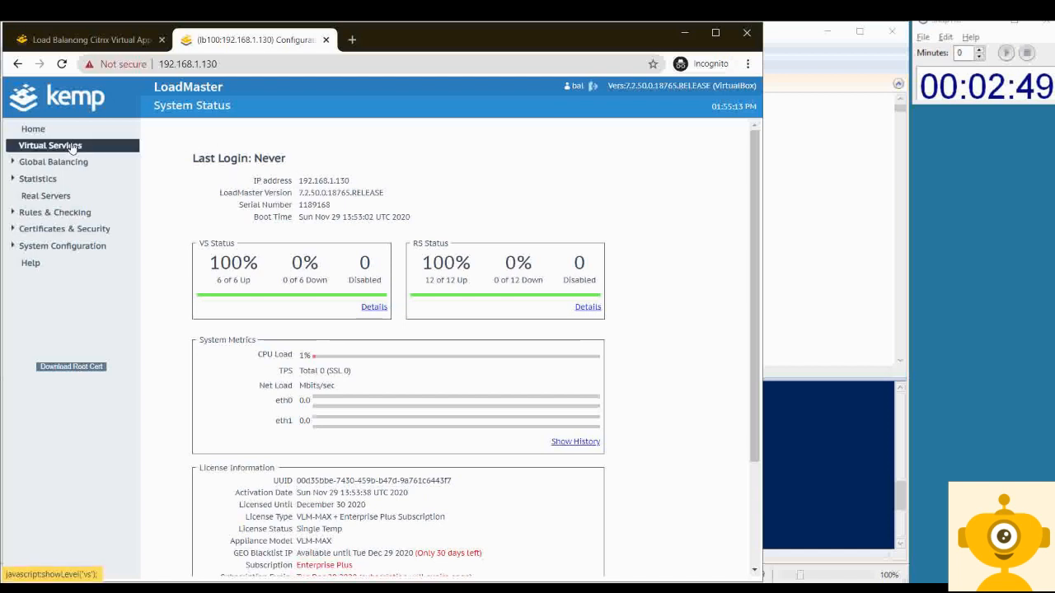
pyautogui.moveTo(51, 145)
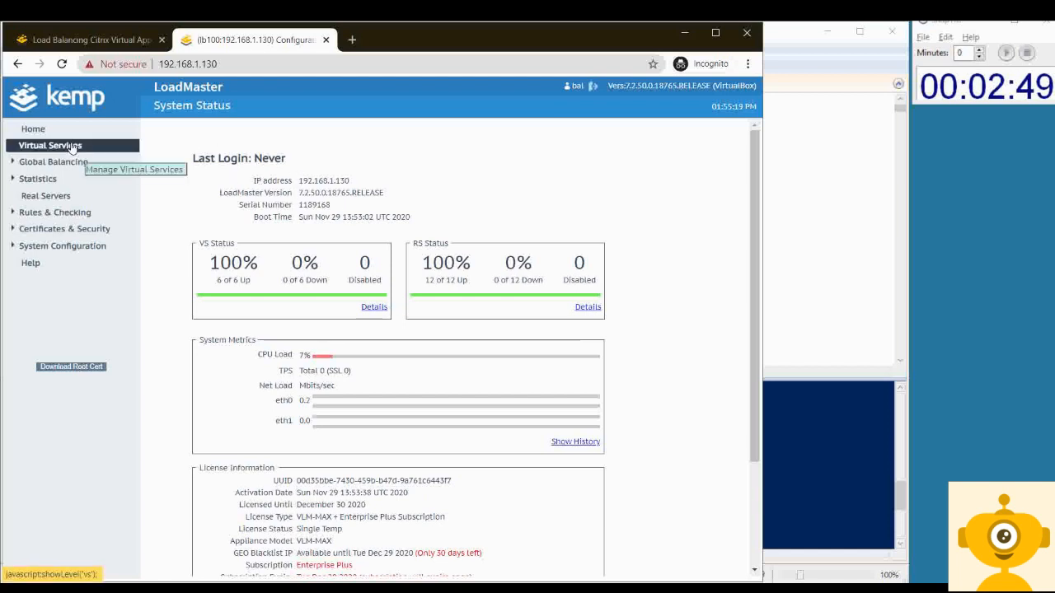
# Review the Citrix StoreFront virtual services and the Gateway 443 service's SubVSs
pyautogui.click(50, 145)
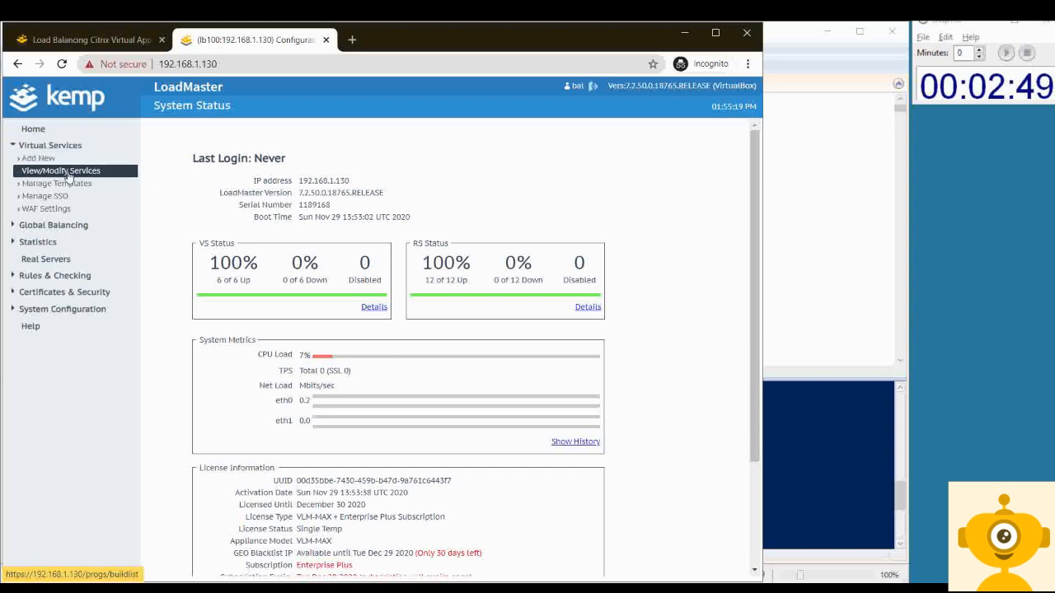
pyautogui.click(60, 171)
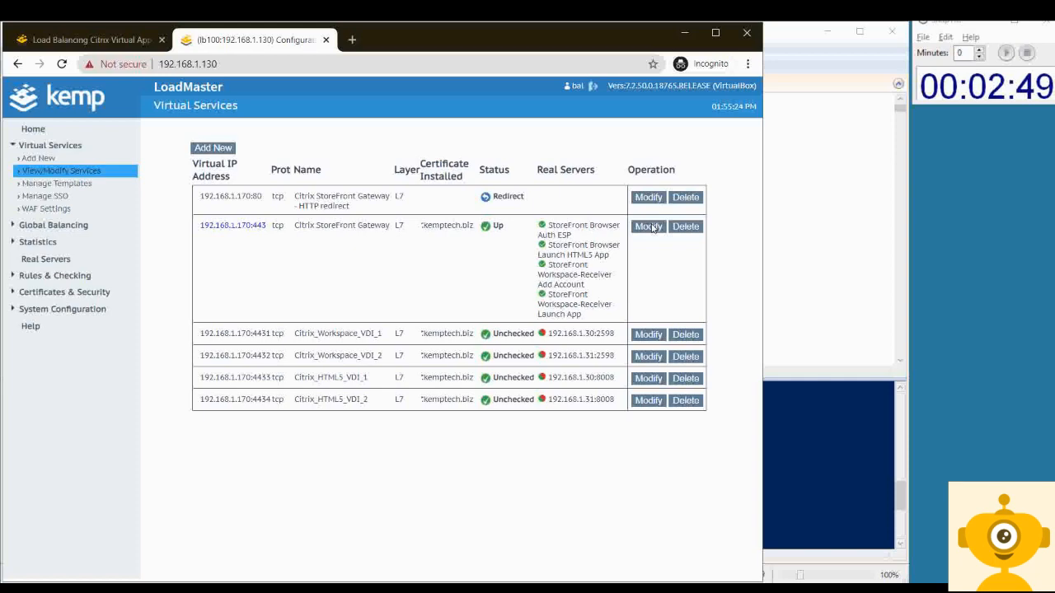
pyautogui.click(647, 226)
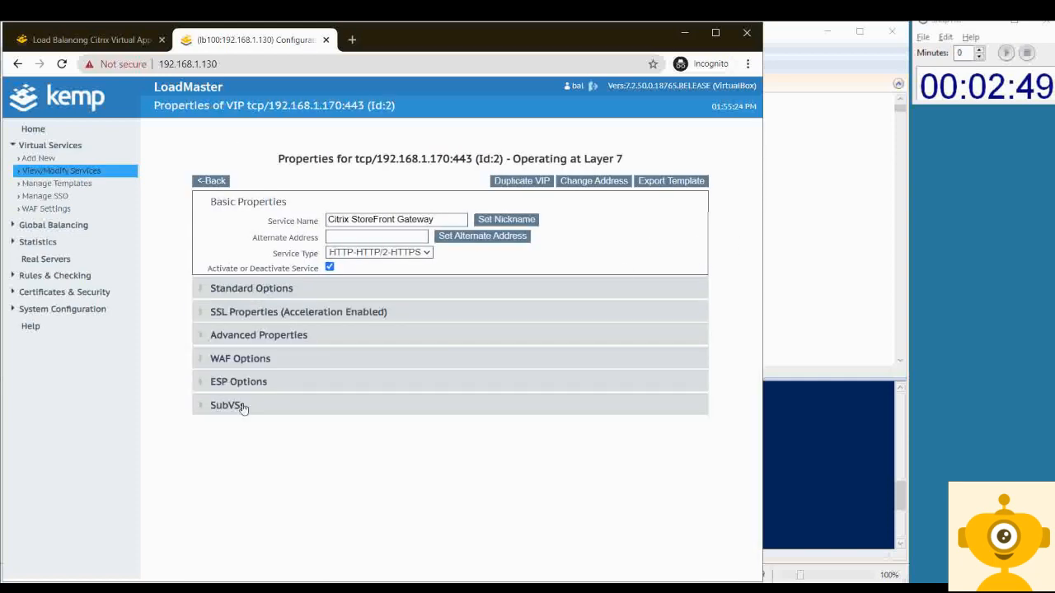
pyautogui.click(227, 405)
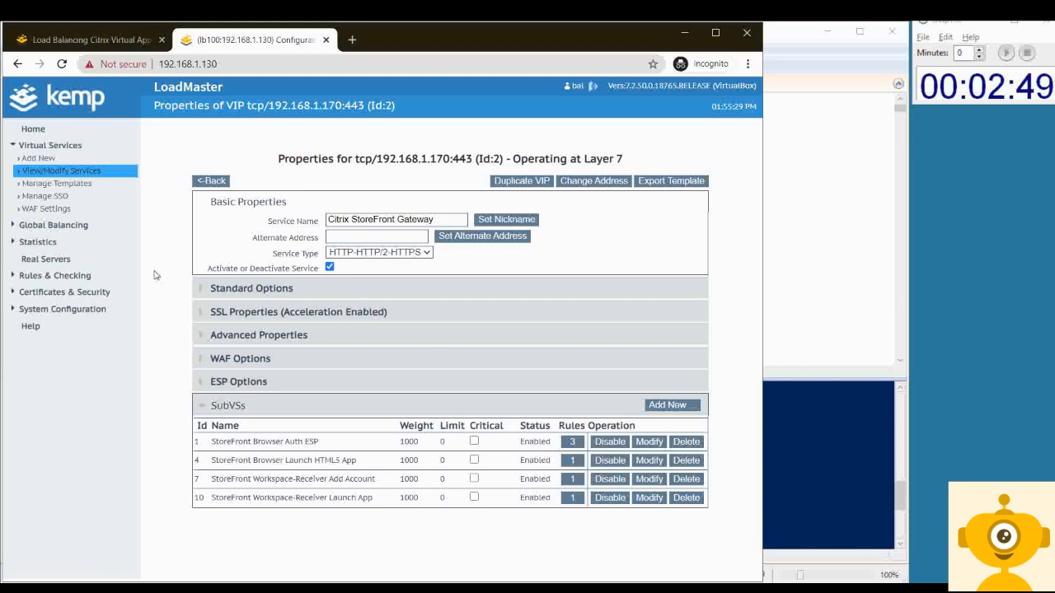
# Review the SSO domain and installed SSL certificates, then return to System Status
pyautogui.click(44, 197)
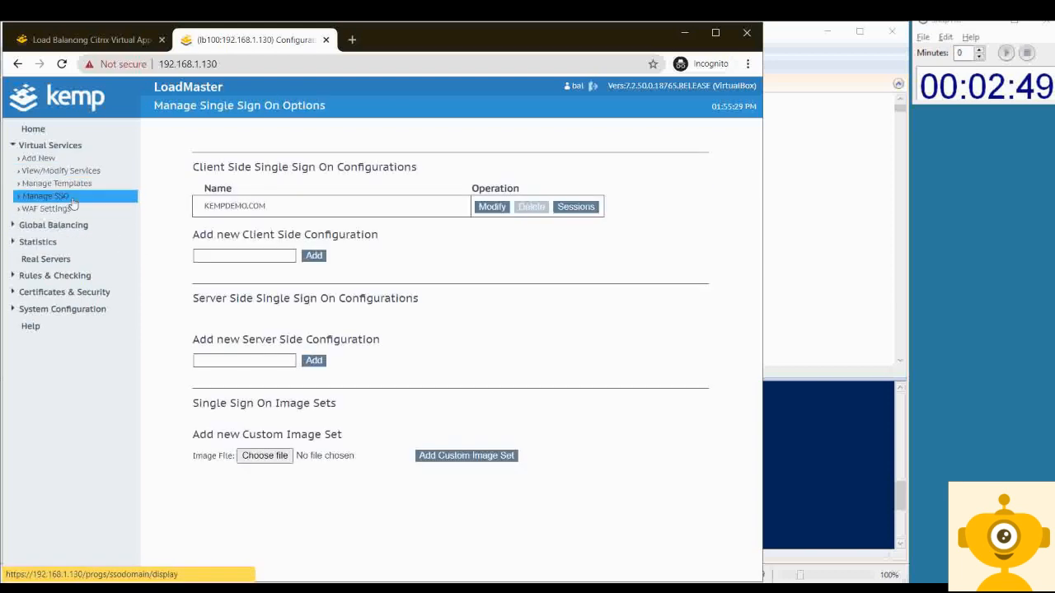
pyautogui.moveTo(487, 265)
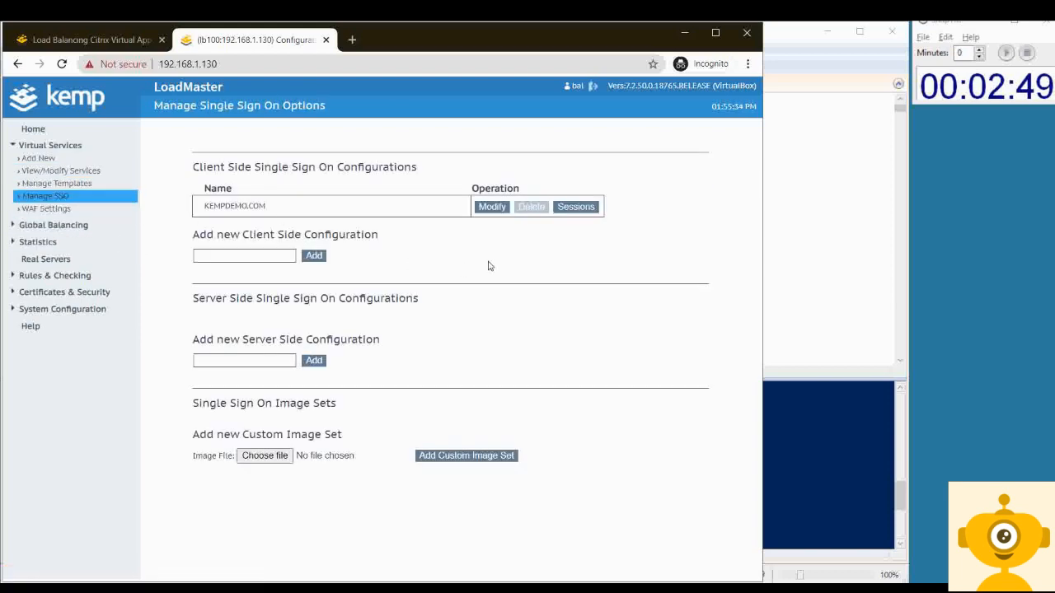
pyautogui.click(64, 291)
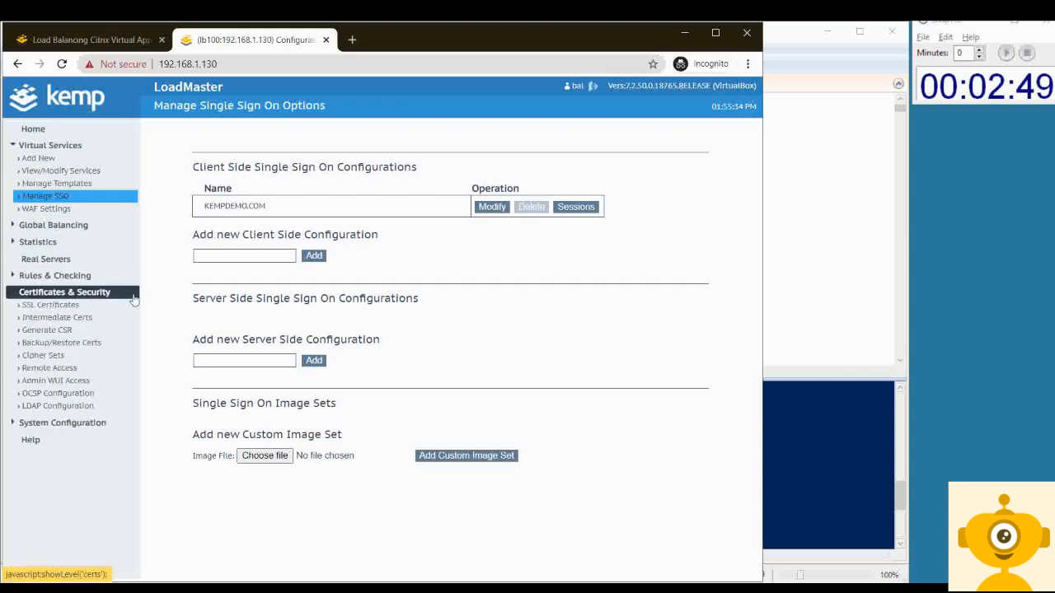
pyautogui.click(51, 305)
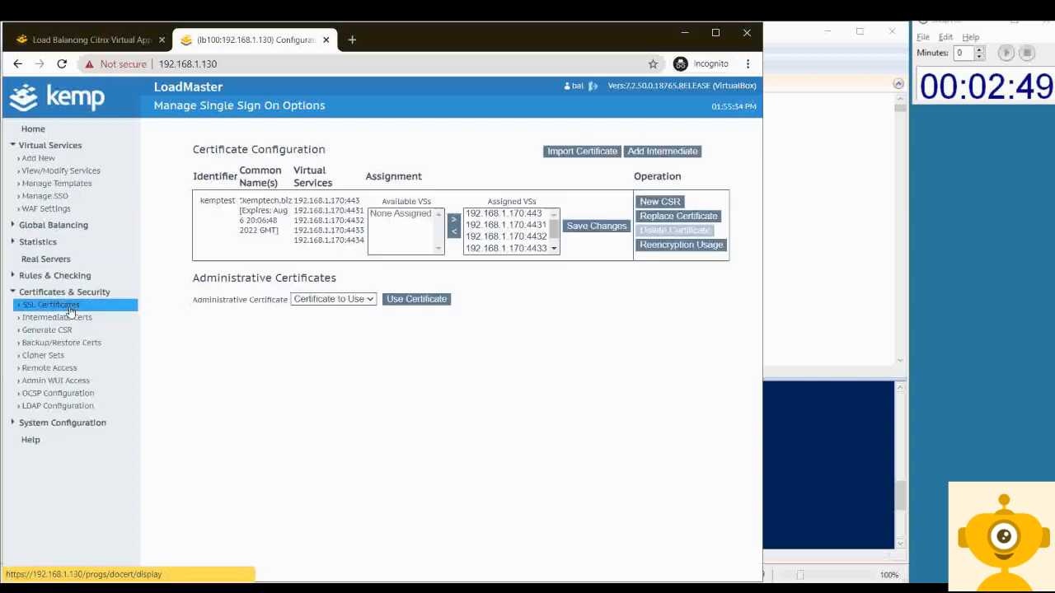
pyautogui.click(33, 129)
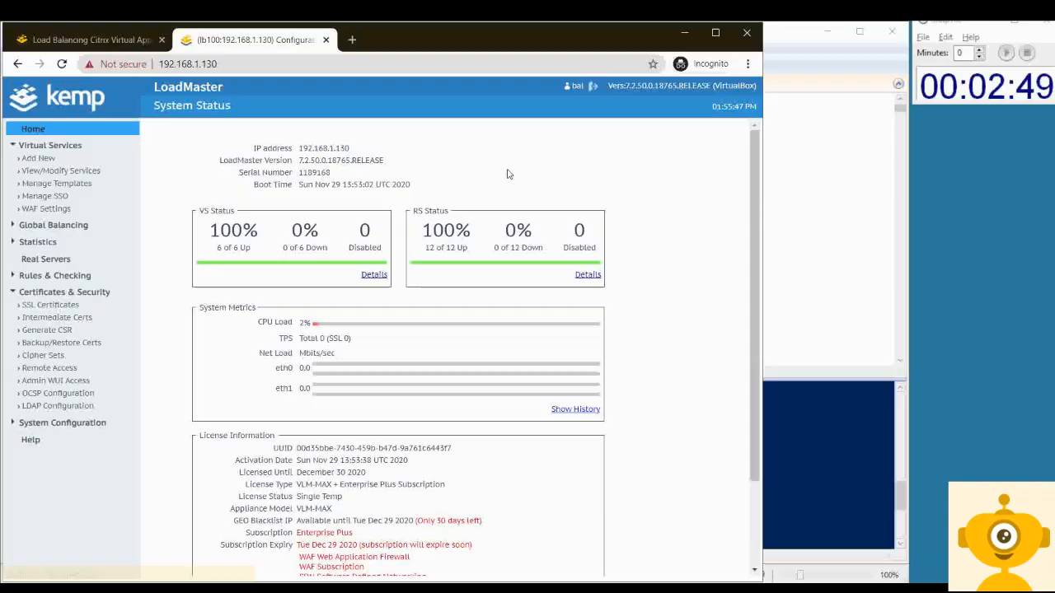